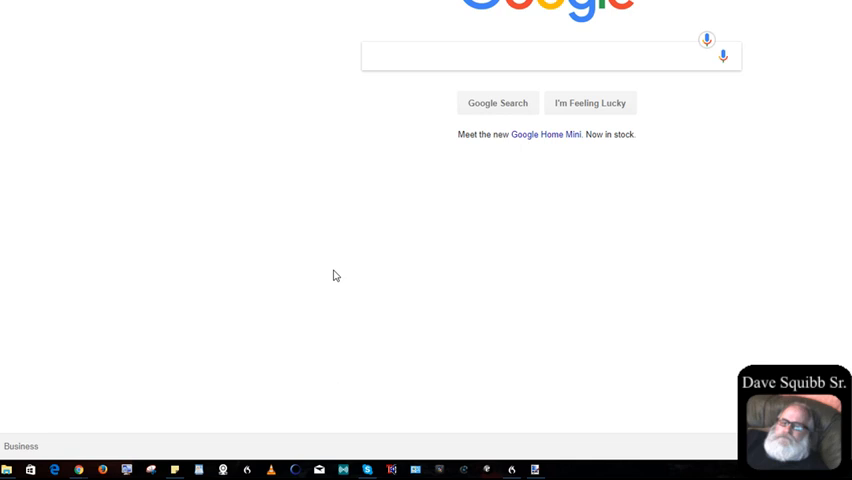
mouse_move(336, 270)
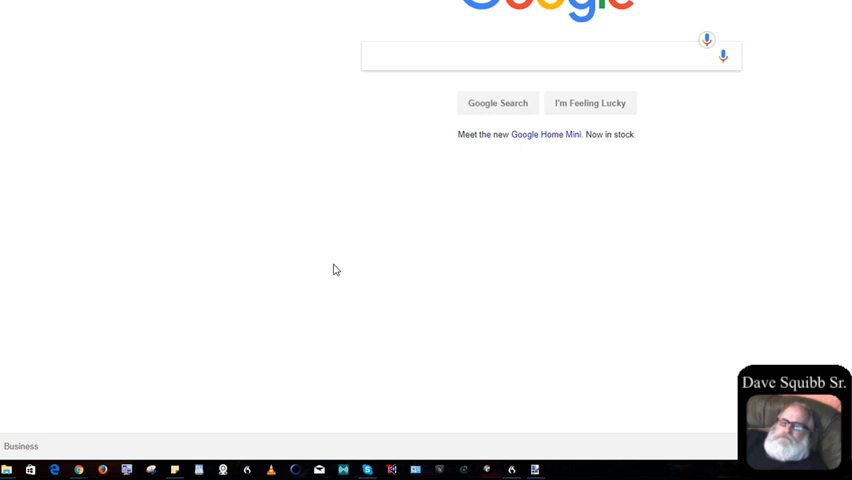
mouse_move(372, 256)
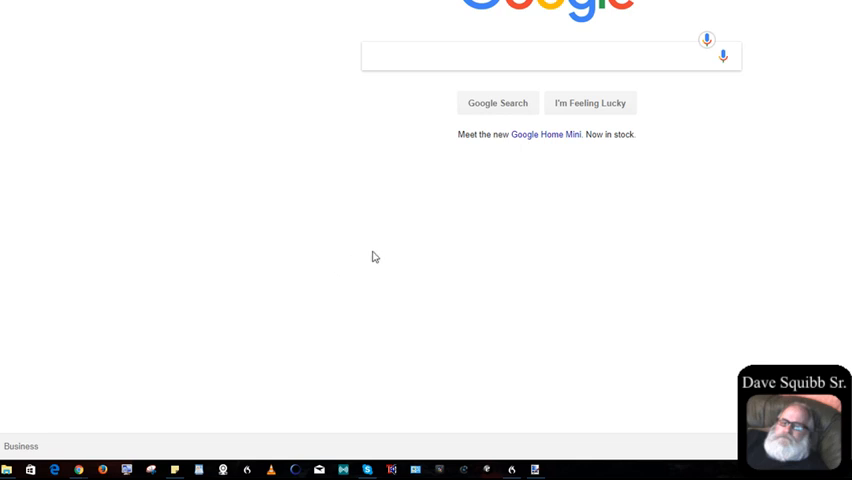
mouse_move(452, 256)
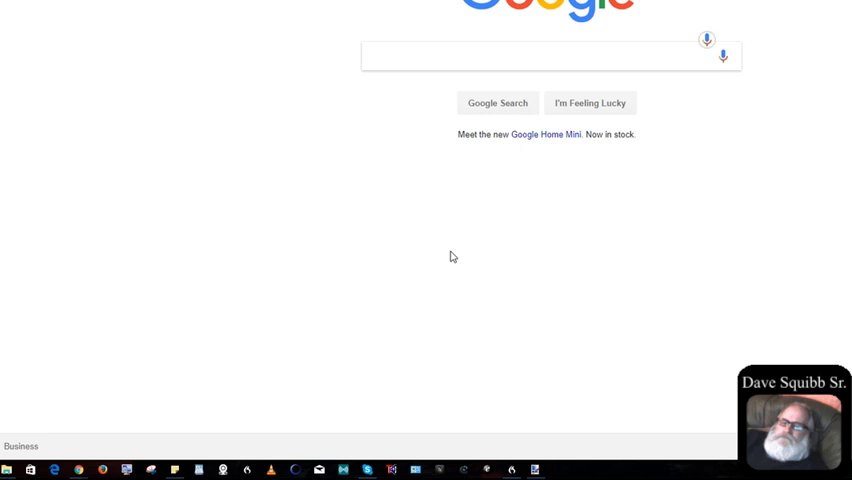
mouse_move(514, 256)
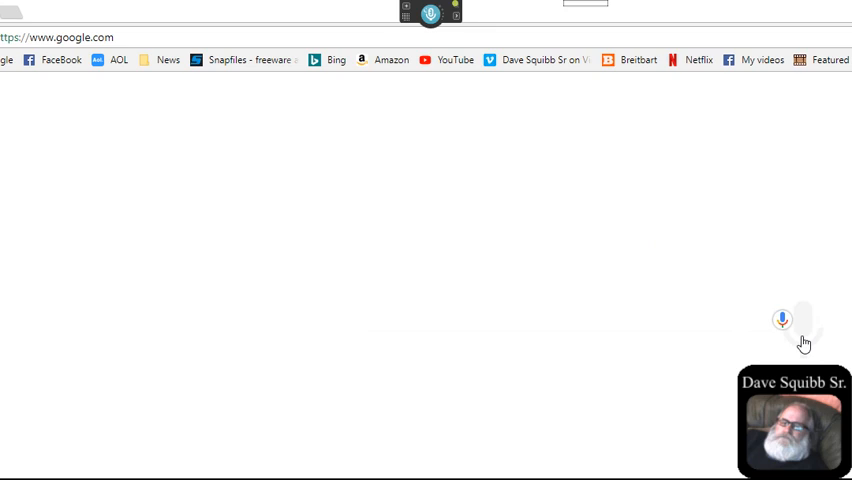
Step: Search Google for paint.net and reach the getpaint.net download page
click(782, 318)
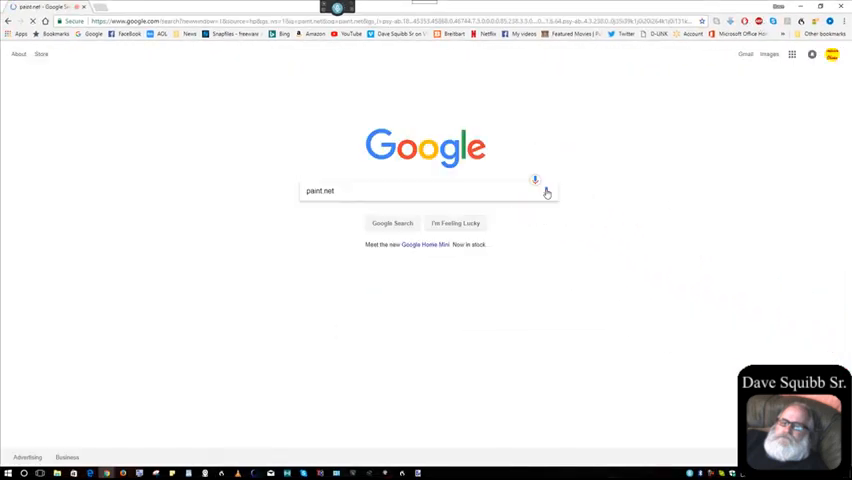
click(392, 224)
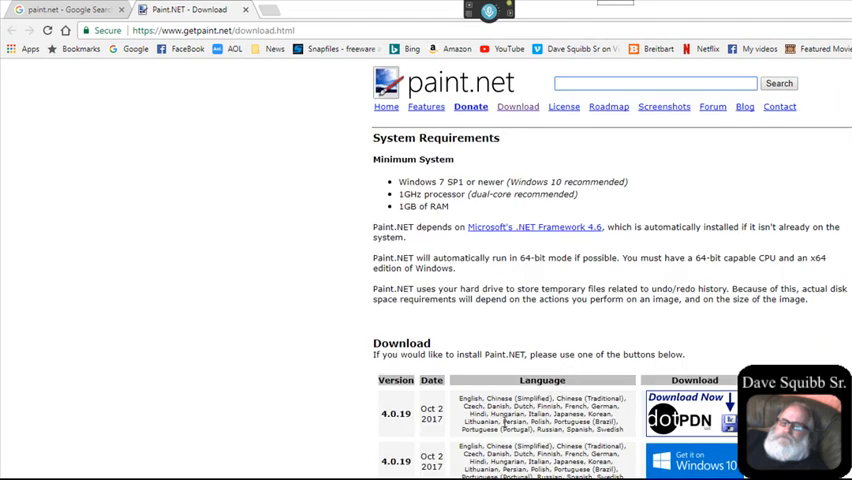
Step: Scroll the download page down to the Download section with dotPDN and Store options
scroll(down, 3)
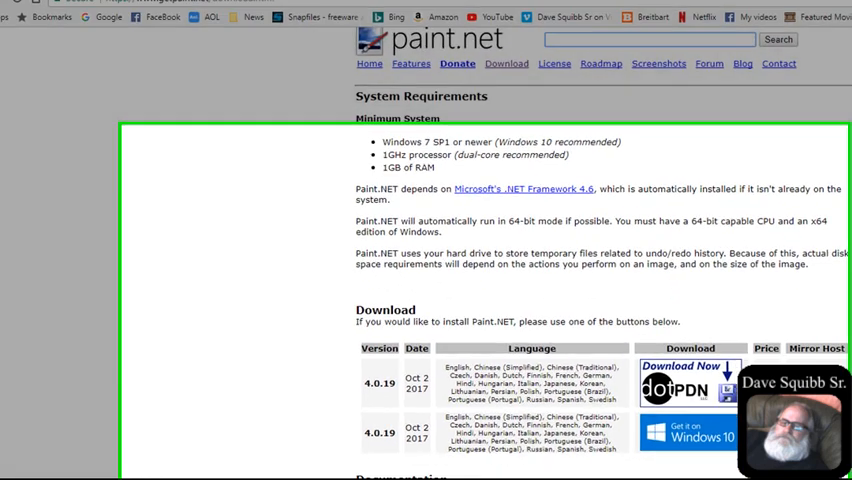
scroll(down, 3)
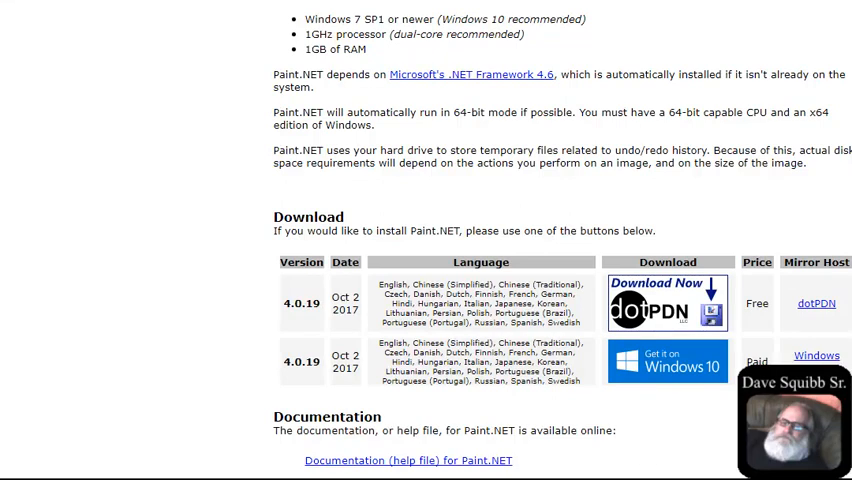
mouse_move(680, 444)
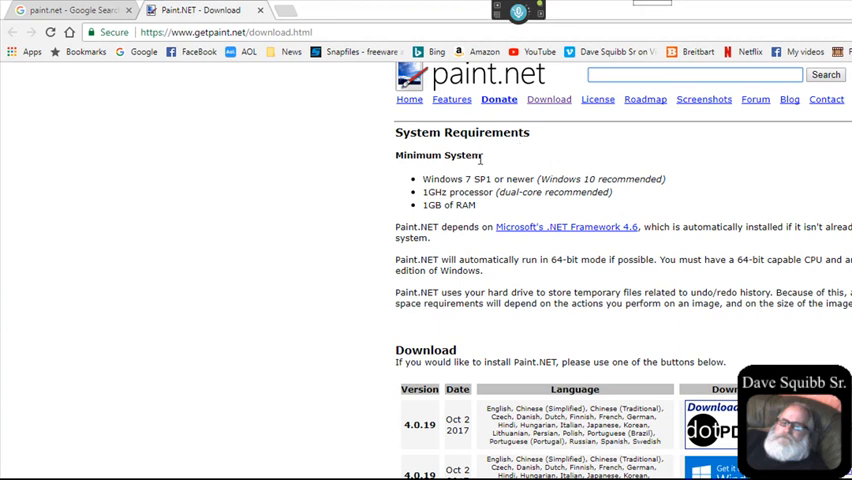
mouse_move(478, 178)
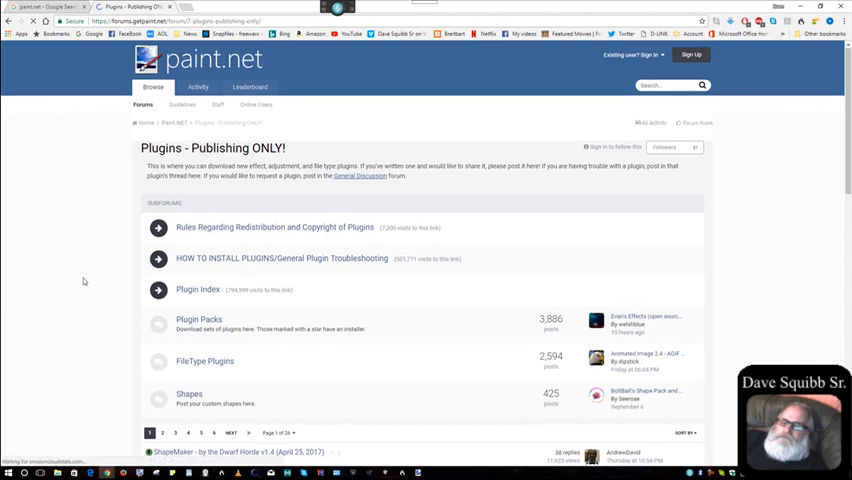
Step: Scroll through the Plugins - Publishing ONLY! forum listings
scroll(down, 3)
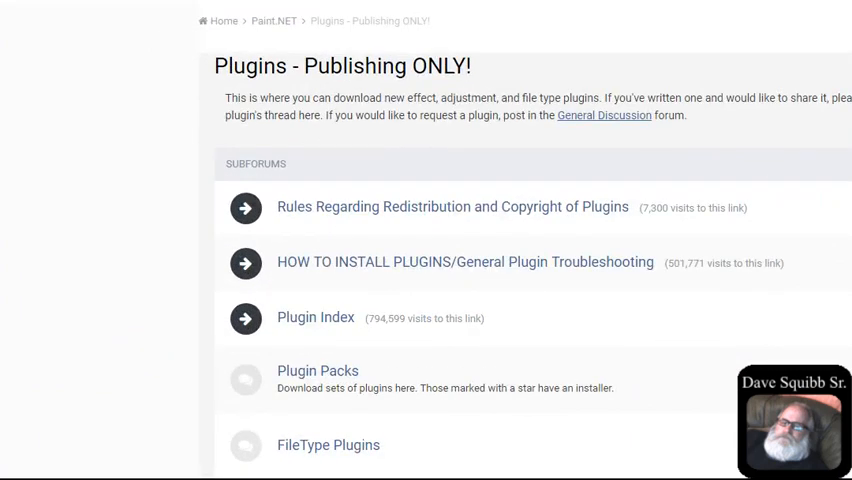
scroll(down, 3)
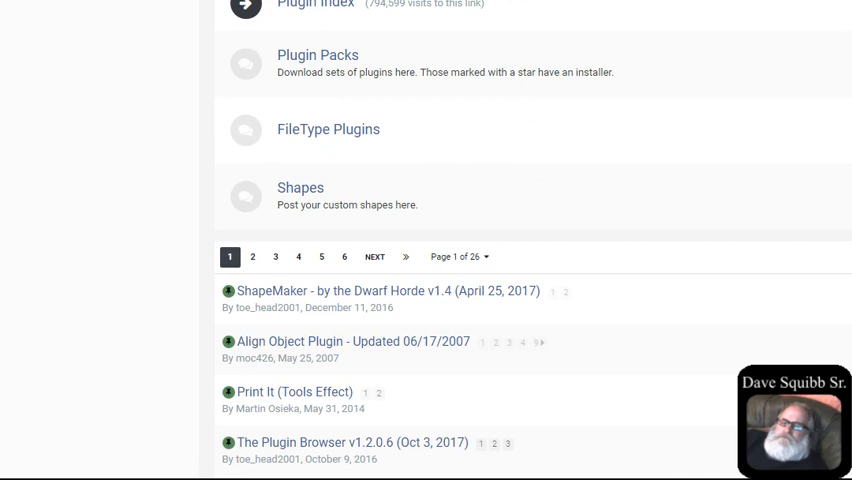
scroll(down, 3)
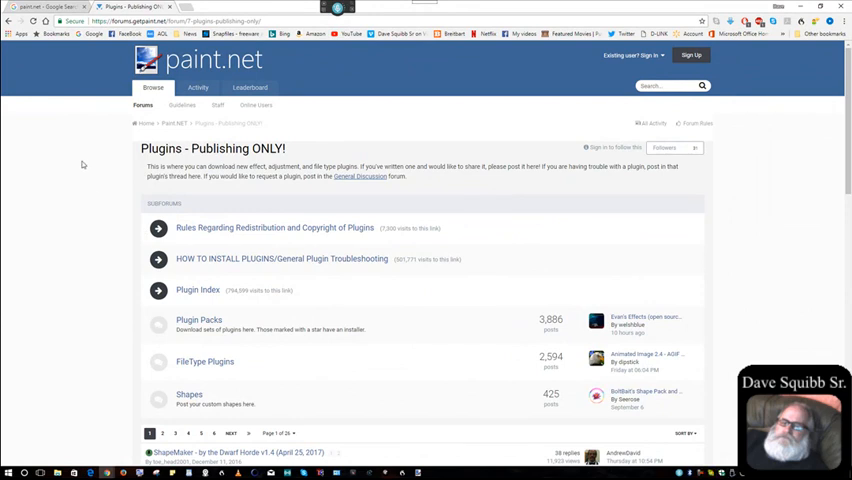
mouse_move(62, 156)
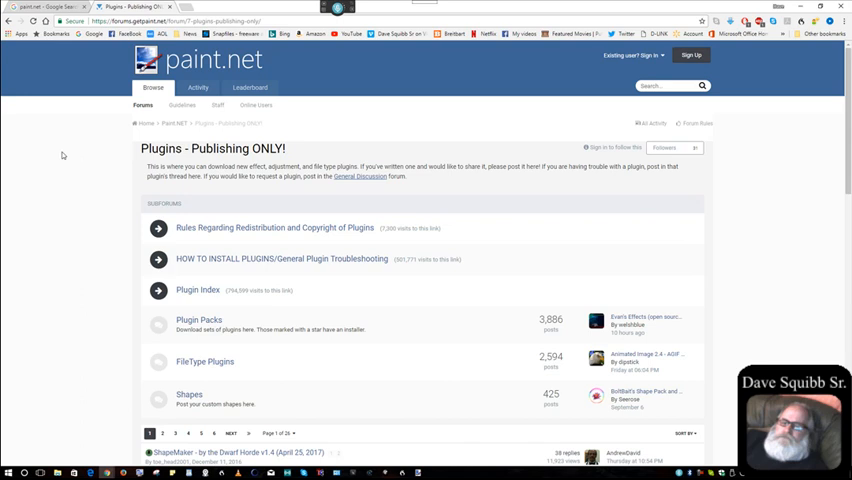
mouse_move(8, 66)
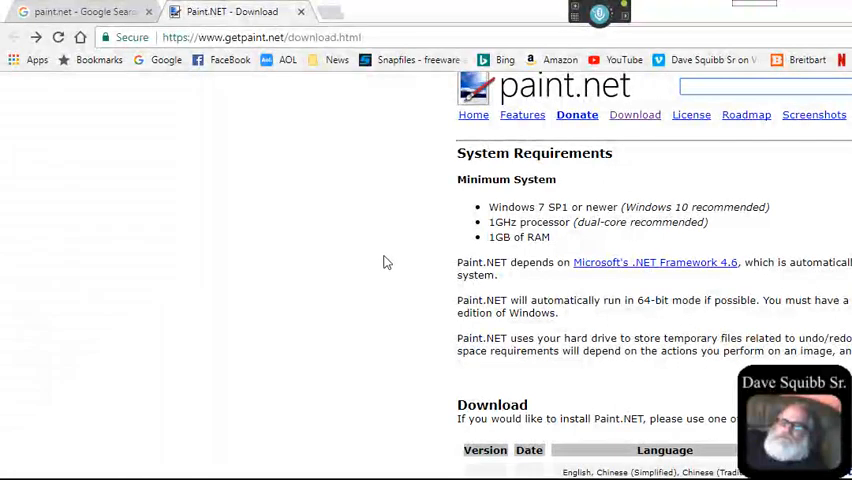
mouse_move(316, 114)
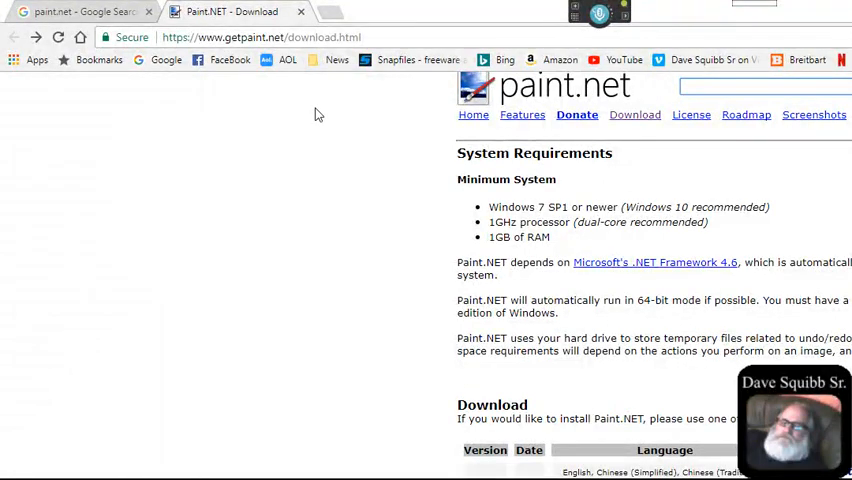
Step: Minimize Chrome and jump the Start menu app list to the P section for Paint.NET
click(76, 16)
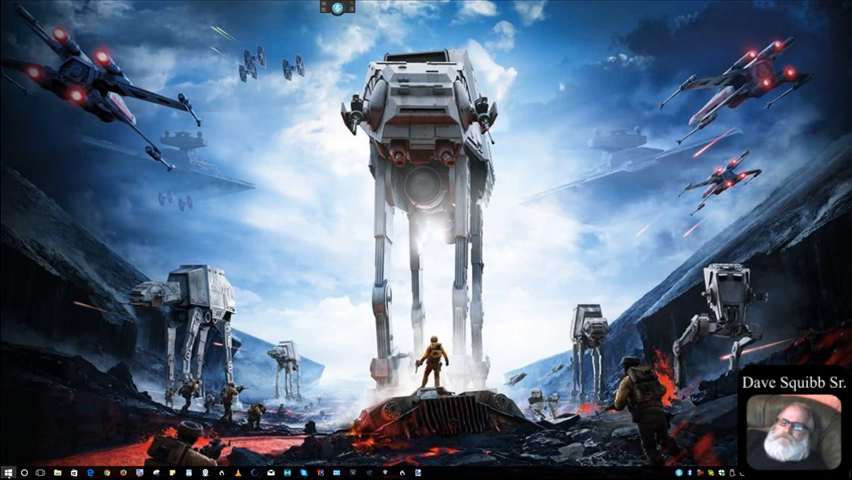
click(12, 468)
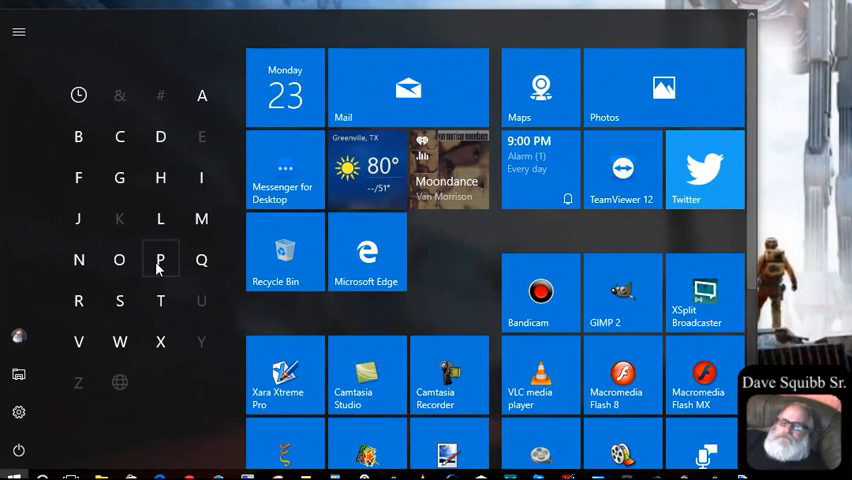
click(160, 260)
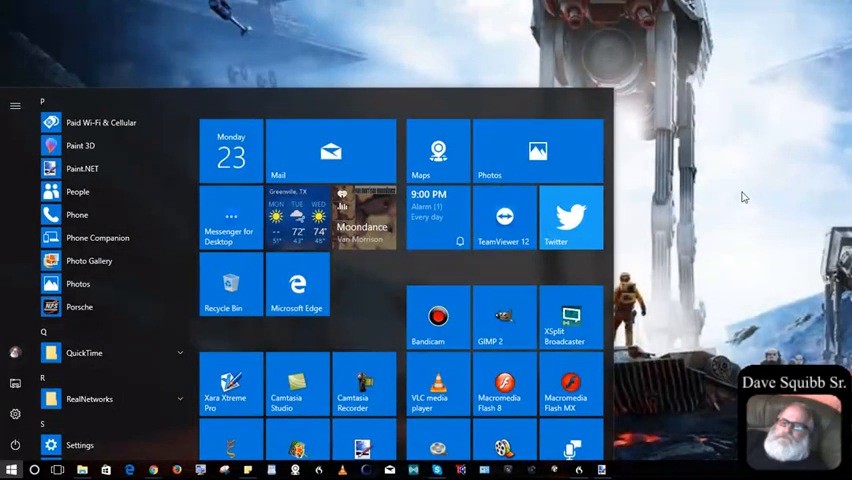
mouse_move(472, 468)
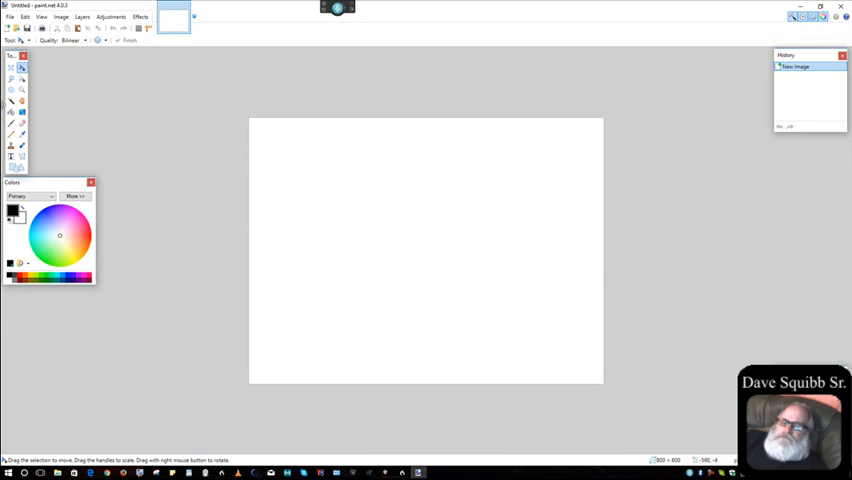
Step: Bring up File > Open and enter the Chromakey tutorial folder in Pictures
click(12, 20)
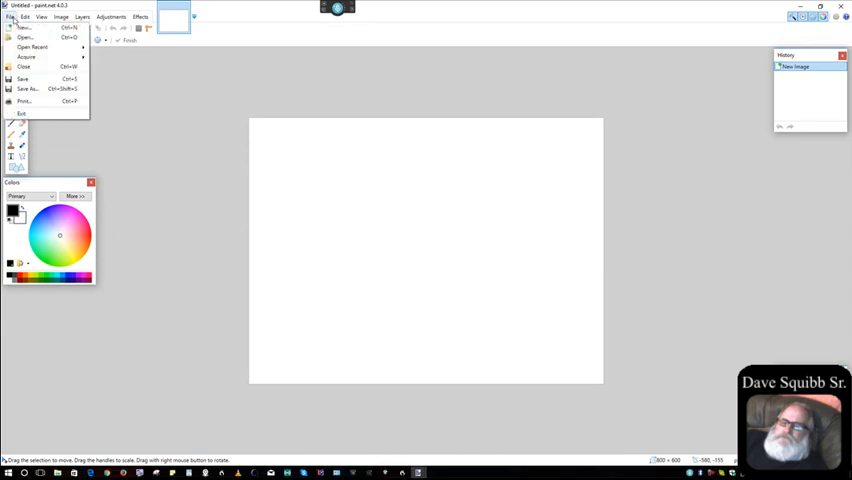
click(24, 28)
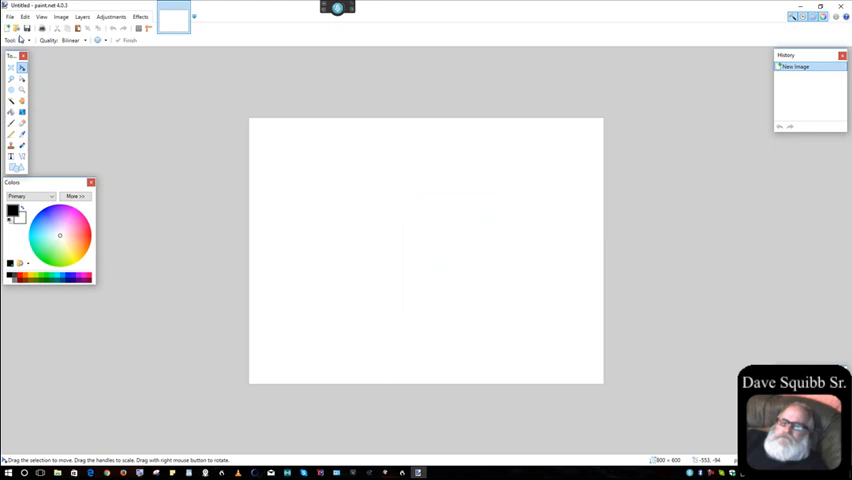
click(12, 30)
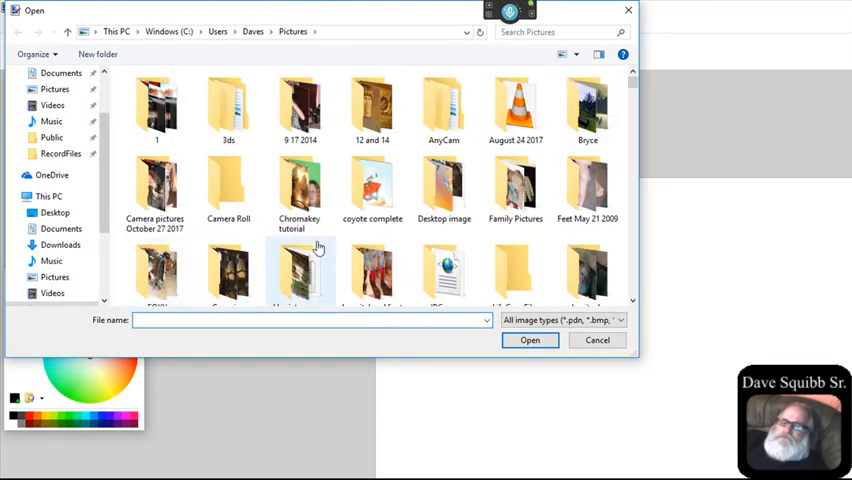
mouse_move(444, 184)
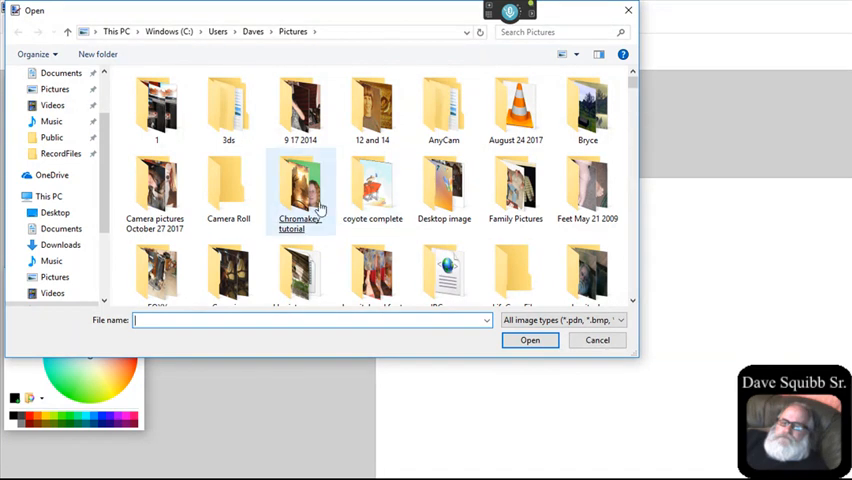
double_click(300, 184)
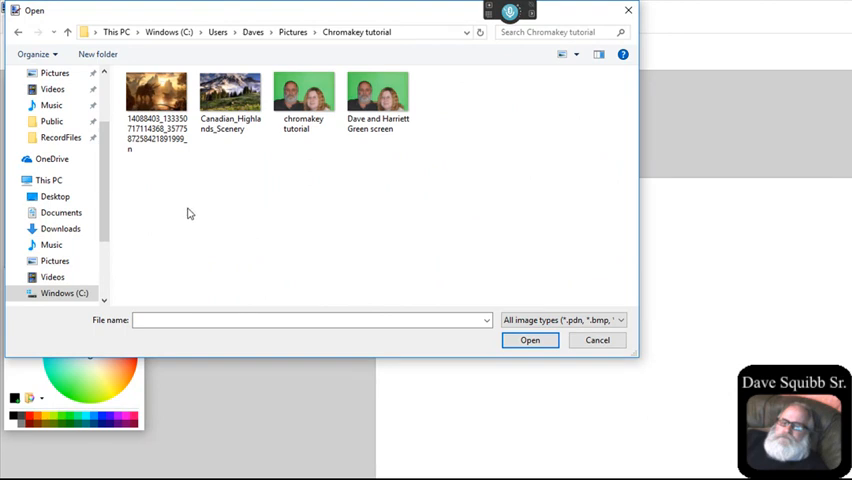
Step: Open the green-screen photo of Dave and Harriett onto the canvas
click(596, 340)
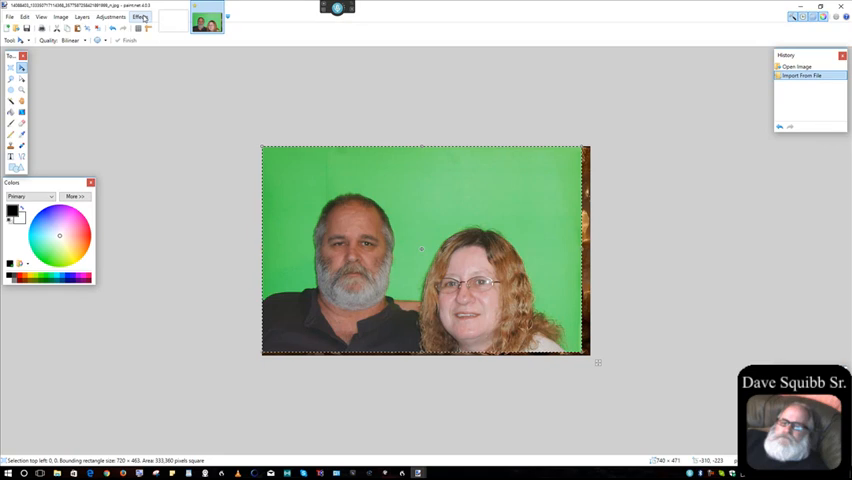
Step: Start Effects > Photo > Chroma Key and choose Green as the colour to remove
click(144, 20)
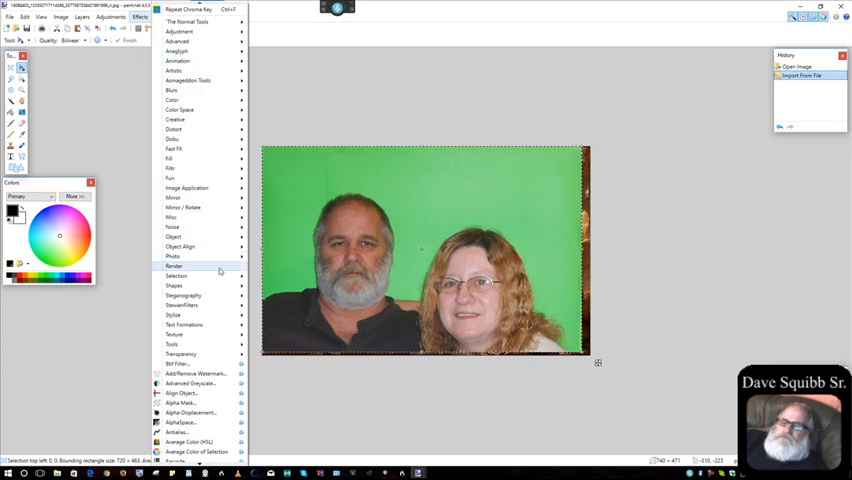
mouse_move(174, 334)
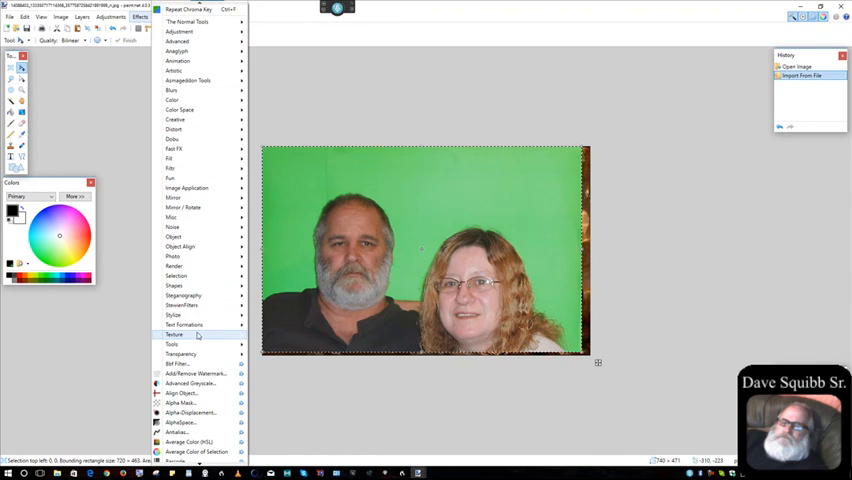
mouse_move(198, 258)
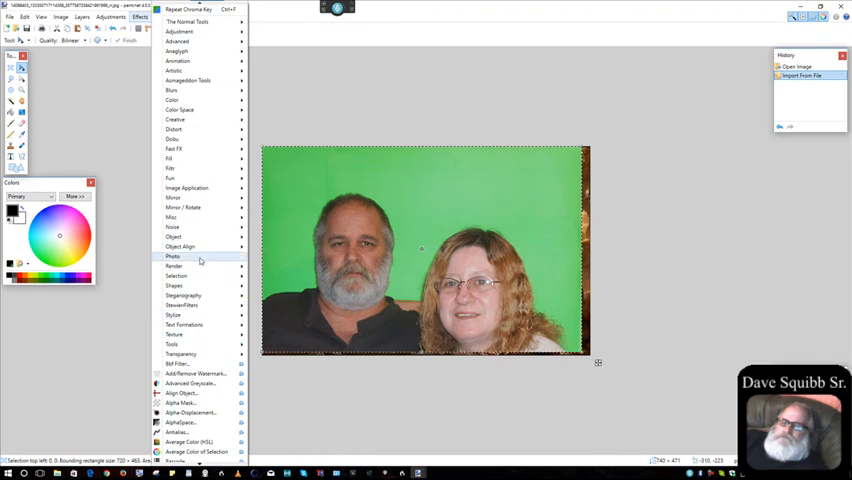
mouse_move(204, 260)
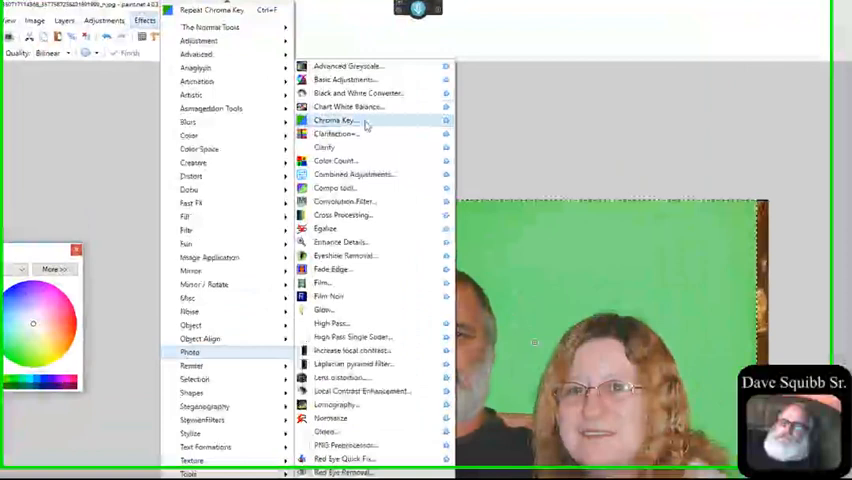
click(336, 120)
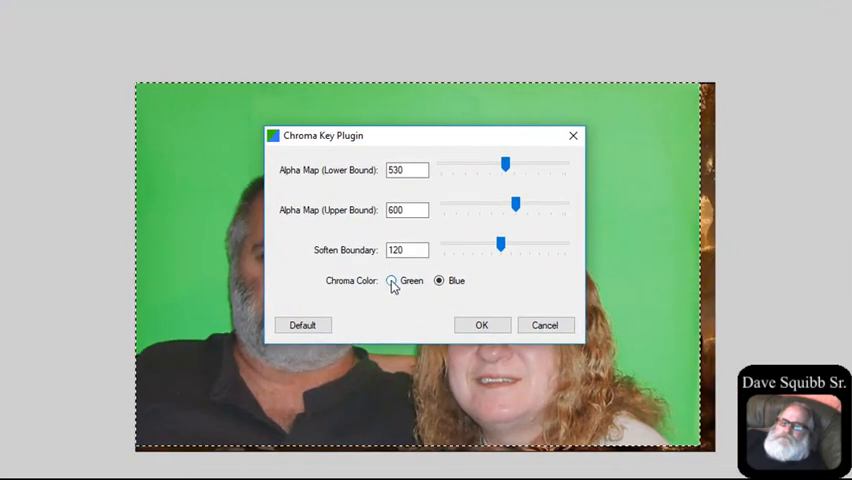
click(392, 280)
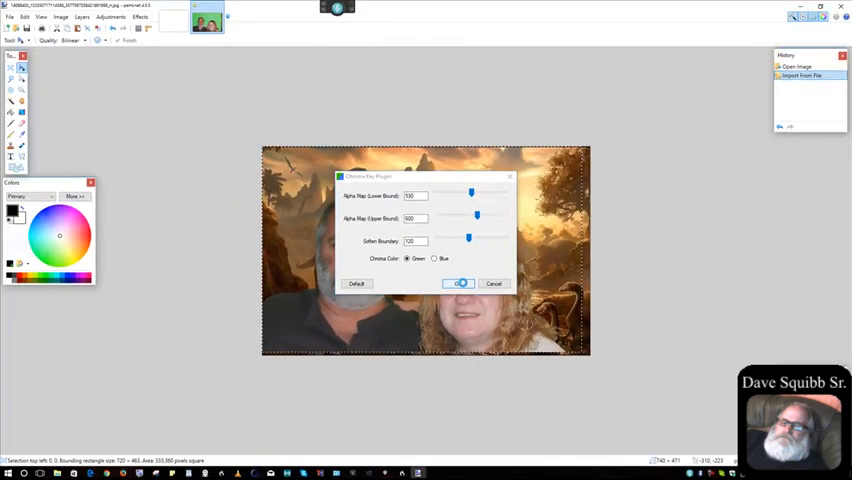
Step: Apply the Chroma Key effect, leaving the couple against the dinosaur scenery
click(458, 284)
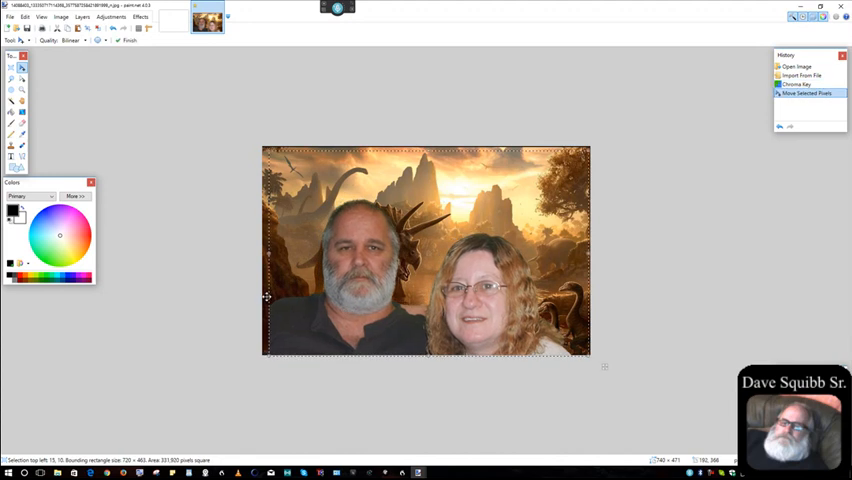
mouse_move(110, 168)
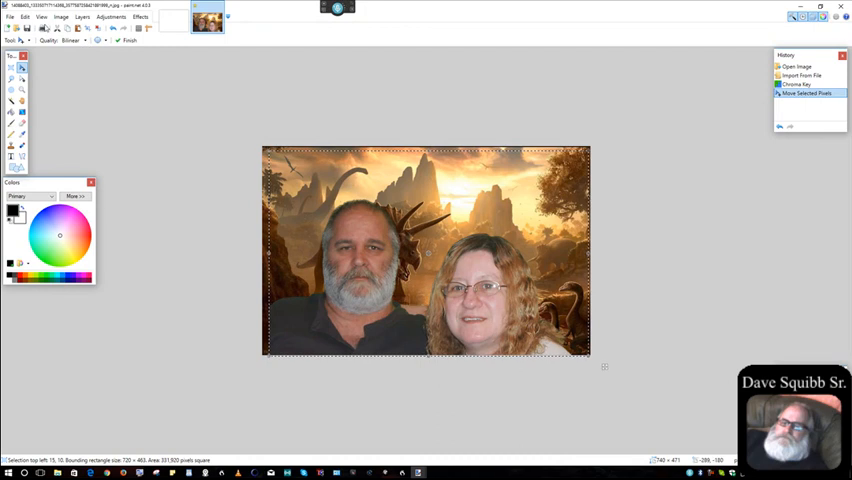
Step: Save the composite as 'age of the dinosaur' in the Chromakey tutorial folder
click(10, 20)
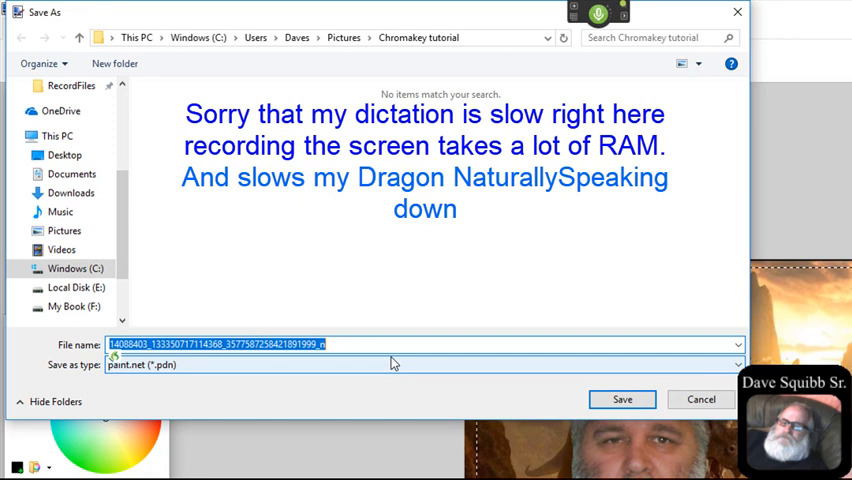
text(age of the dinosaur)
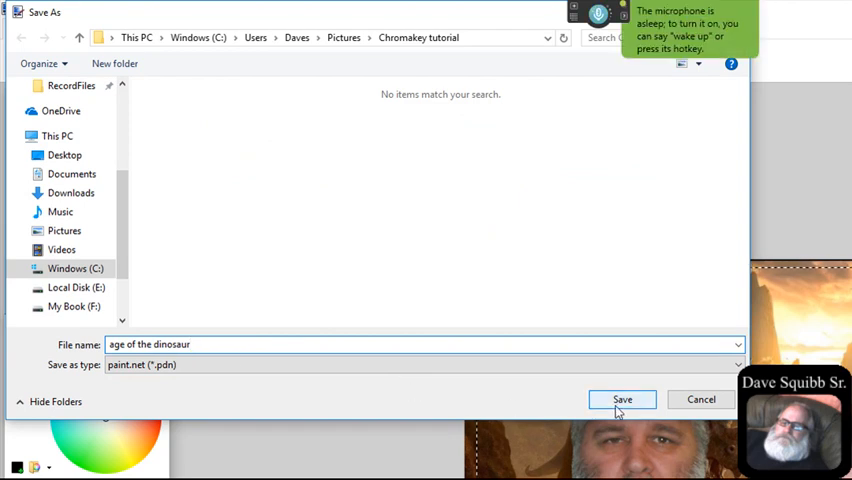
click(620, 400)
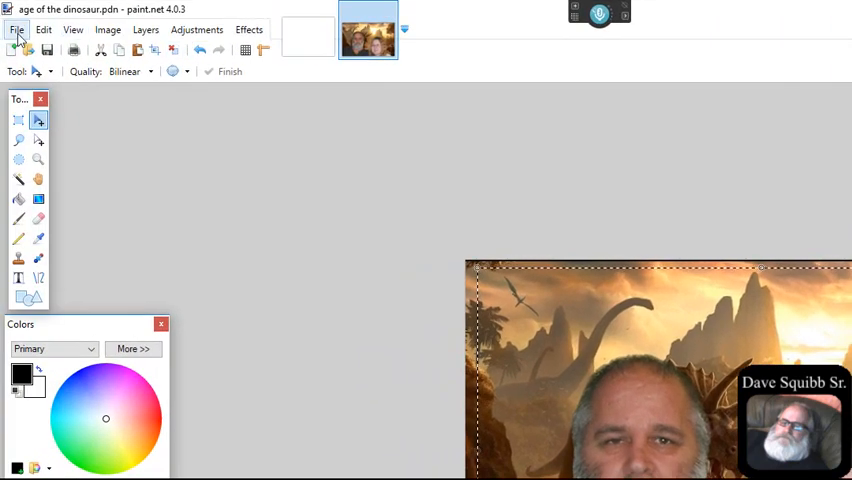
Step: Open the Canadian Highlands Scenery image from the tutorial folder
click(14, 28)
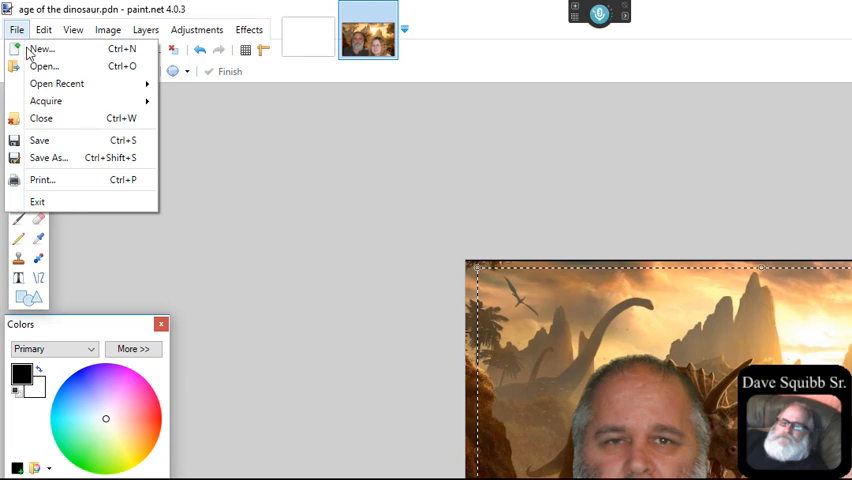
mouse_move(42, 70)
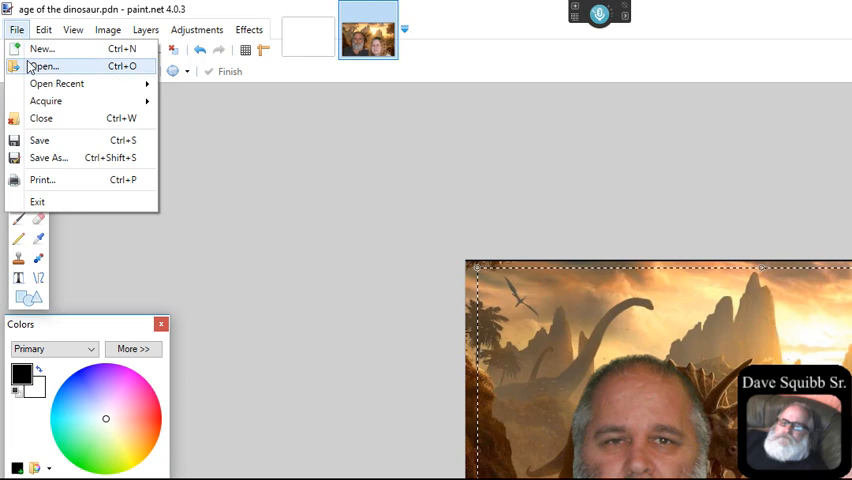
click(42, 68)
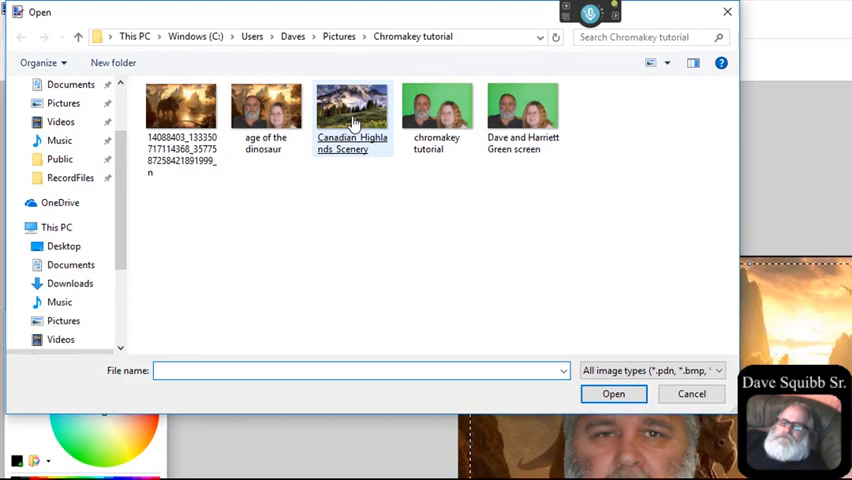
click(614, 394)
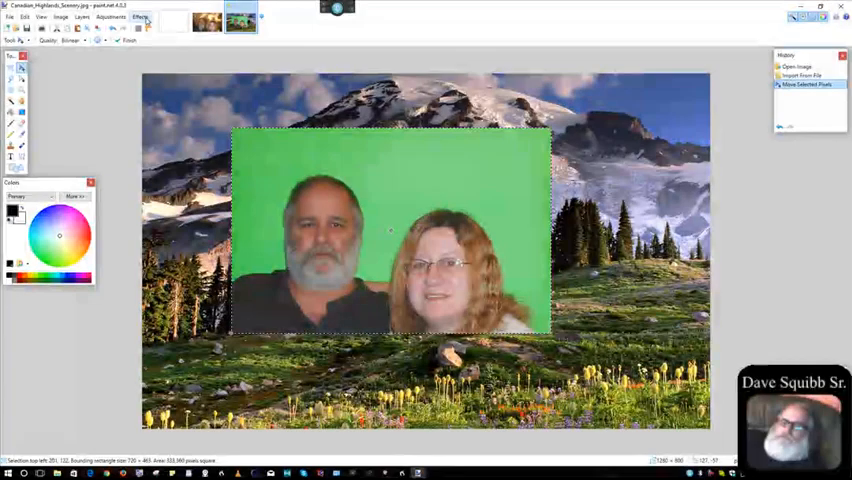
Step: Run Effects > Photo > Chroma Key with Green on the Canadian Highlands composite
click(144, 16)
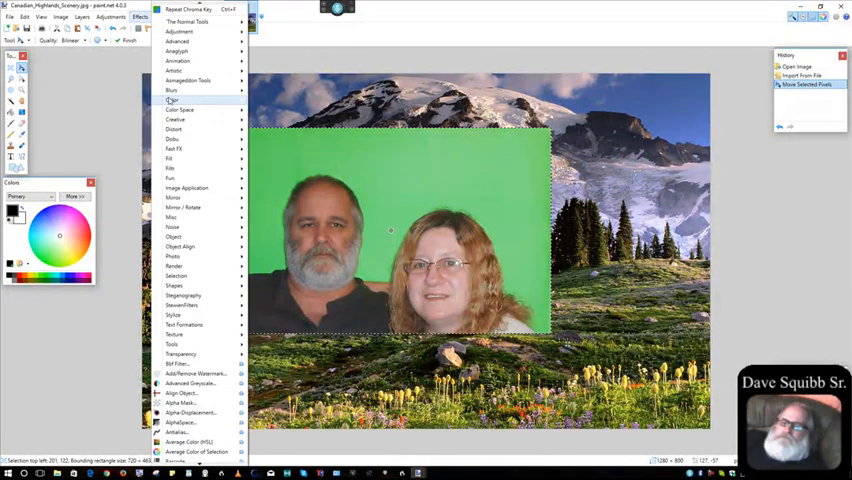
mouse_move(208, 268)
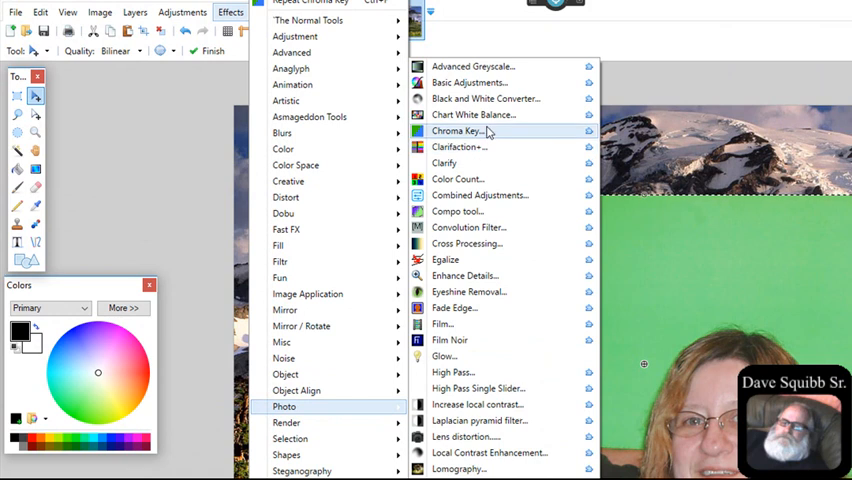
click(458, 130)
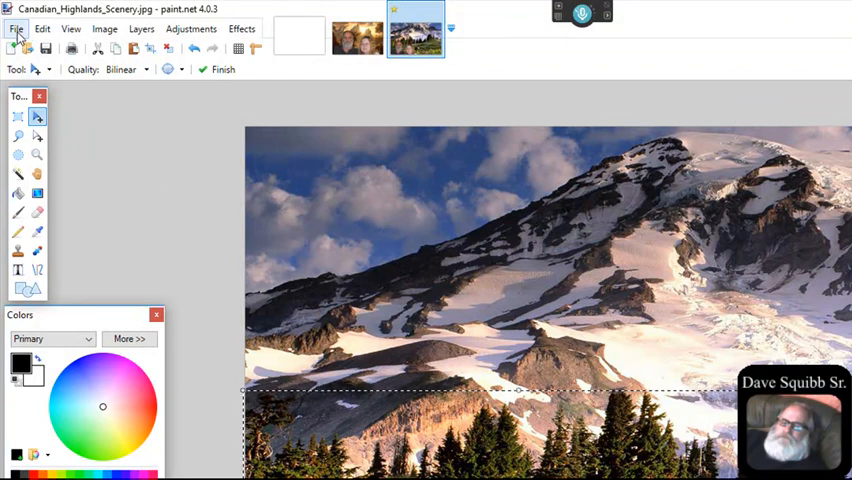
Step: Save the mountain composite as 'Colorado mountain scene' in the Chromakey tutorial folder
click(12, 30)
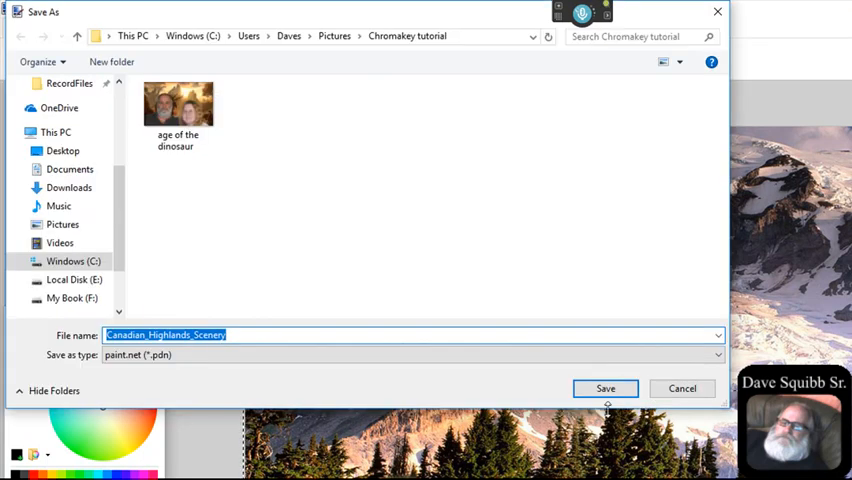
mouse_move(512, 402)
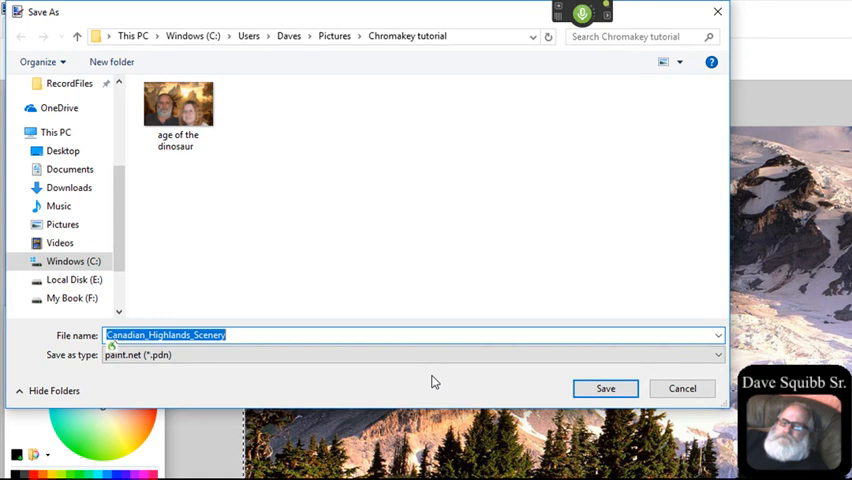
text(Colorado mountain scene)
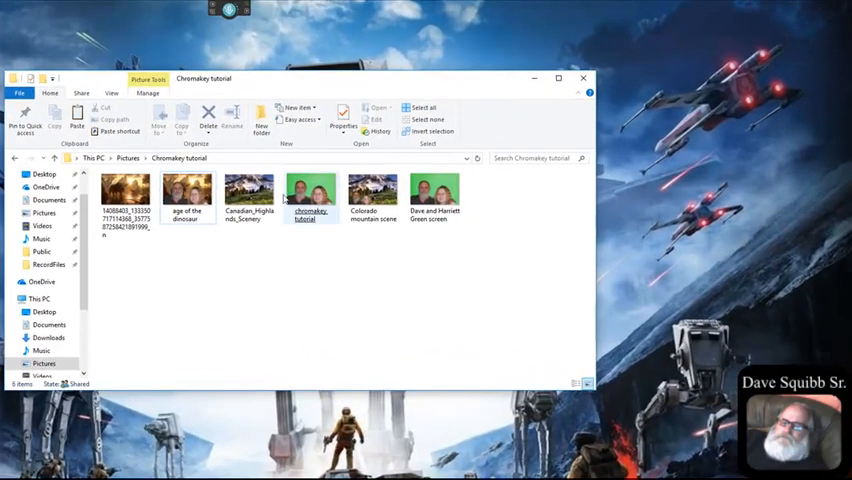
Step: Create a new folder and move age of the dinosaur and Colorado mountain scene into it
click(268, 116)
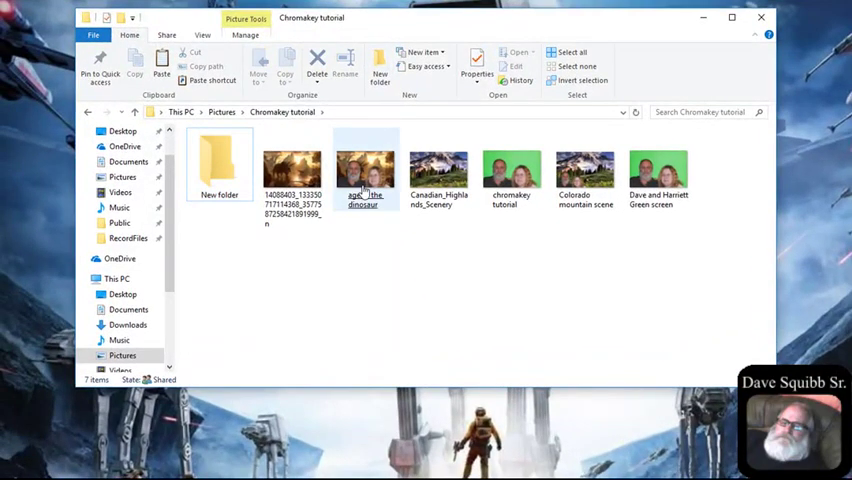
click(218, 164)
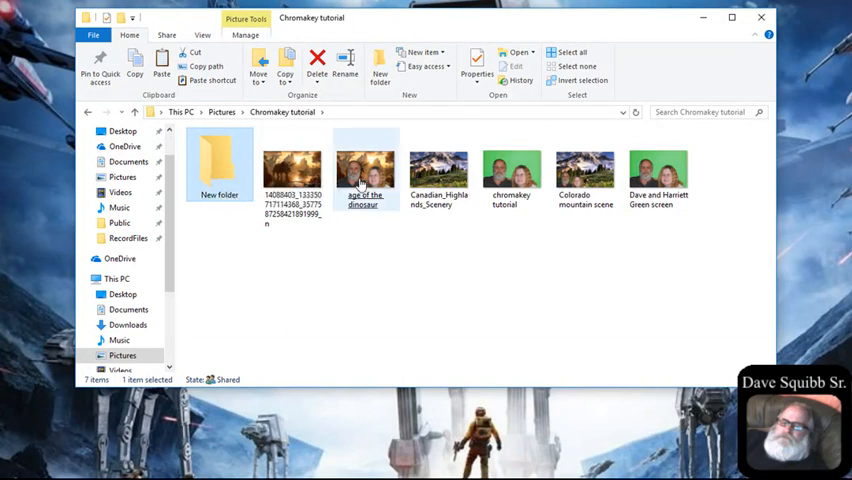
drag(364, 170, 220, 164)
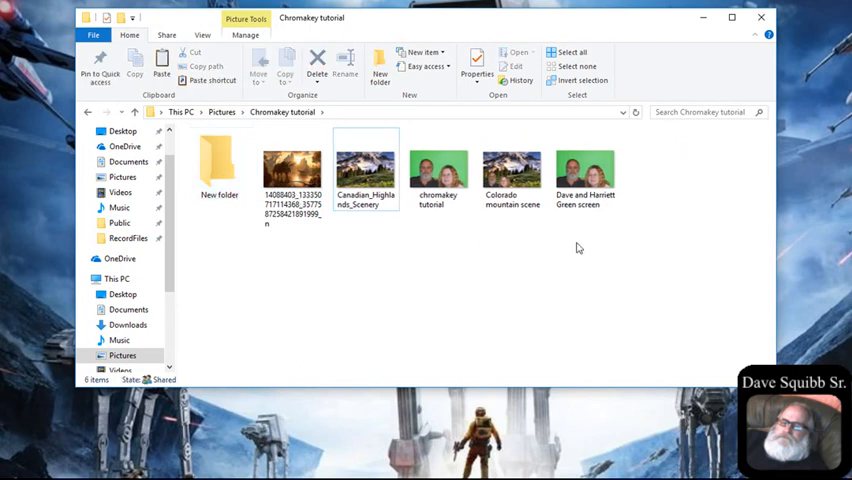
click(512, 164)
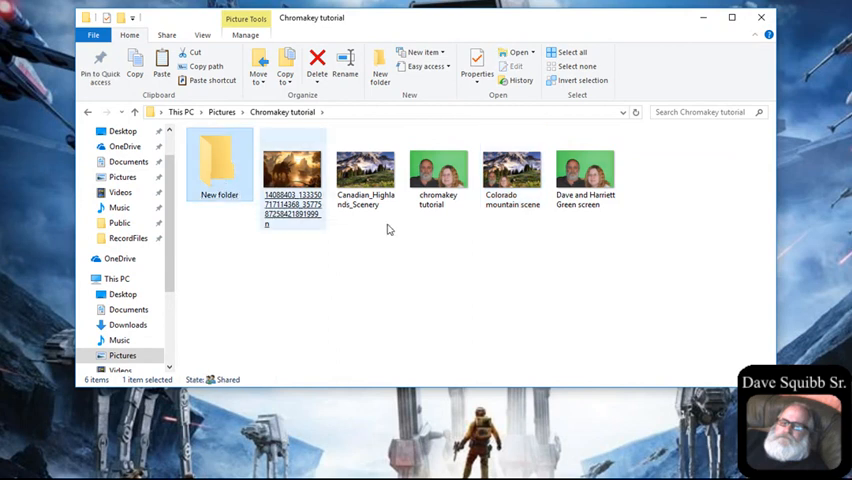
click(514, 170)
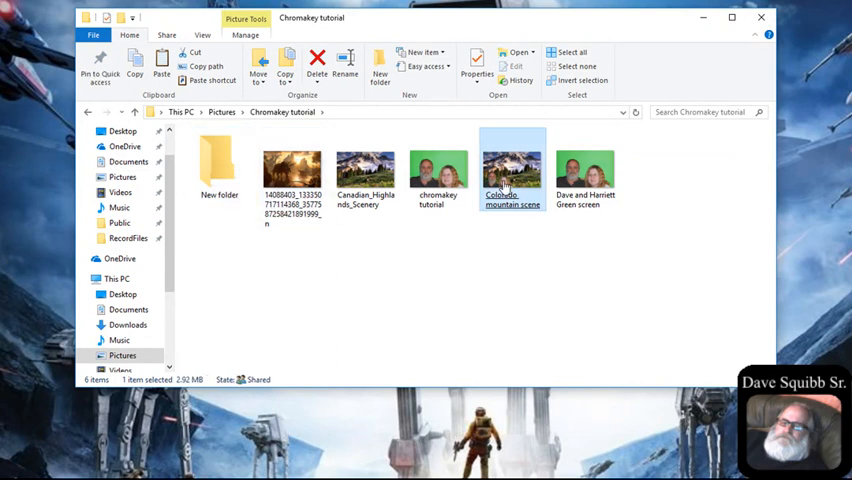
mouse_move(520, 184)
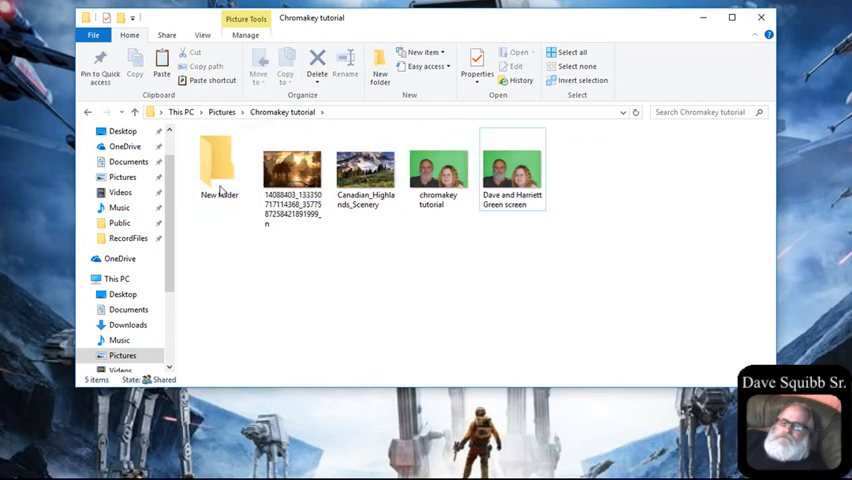
Step: Enter the new folder and view a finished composite in Photos
double_click(212, 164)
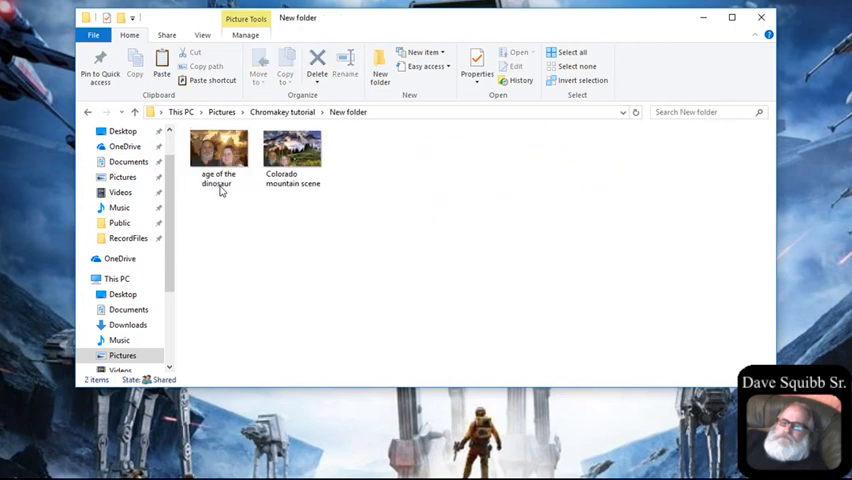
click(220, 156)
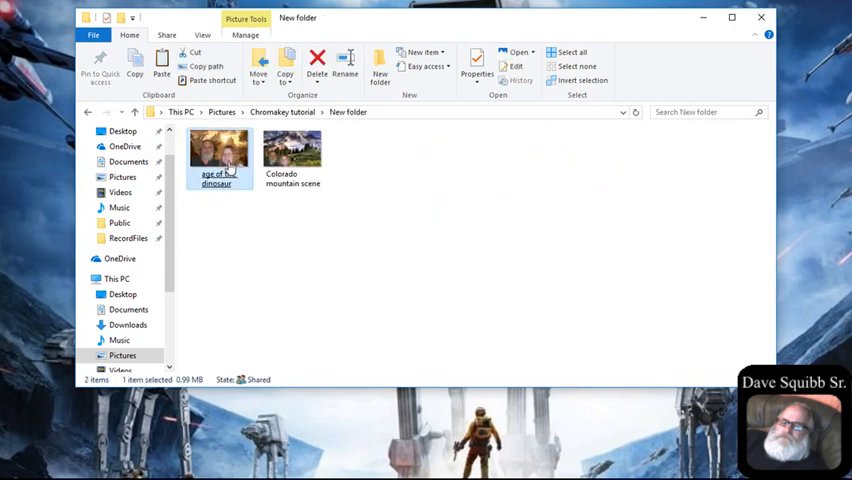
double_click(222, 152)
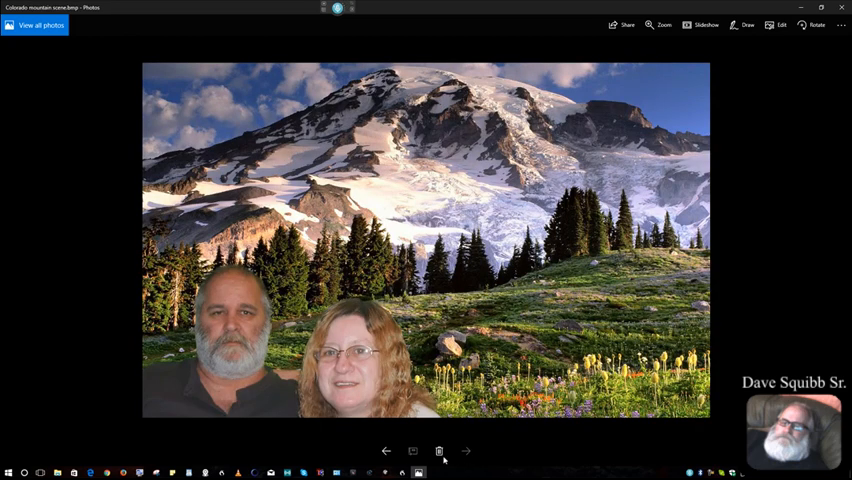
Step: Look over the mountain composite in Photos, then close the viewer back to the folder
click(474, 450)
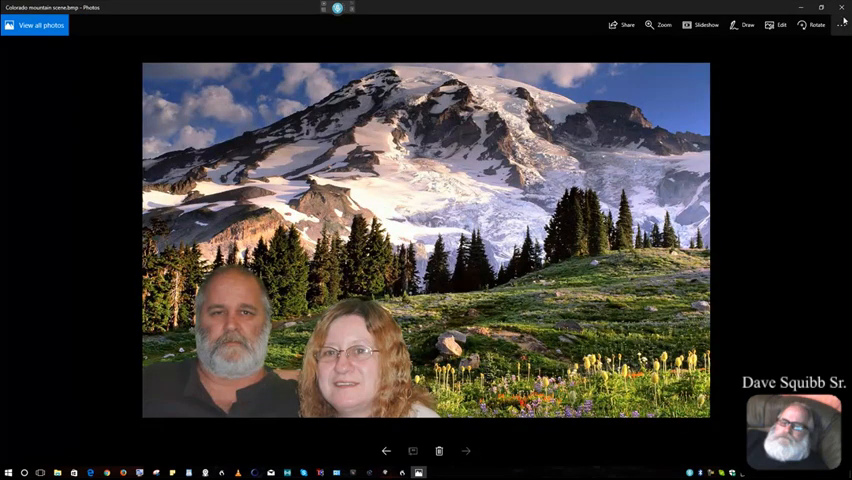
mouse_move(844, 22)
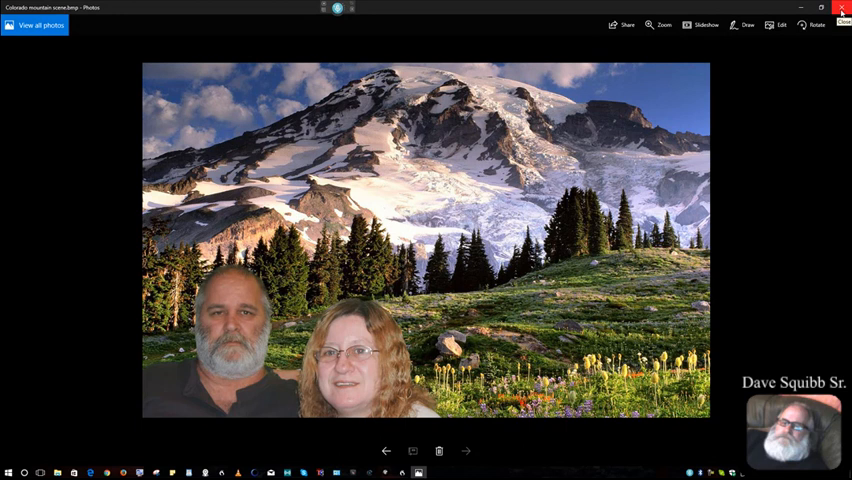
click(846, 12)
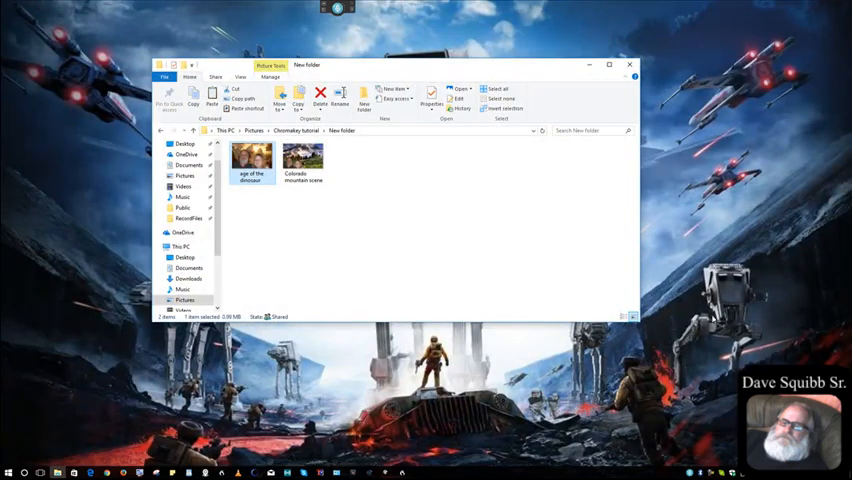